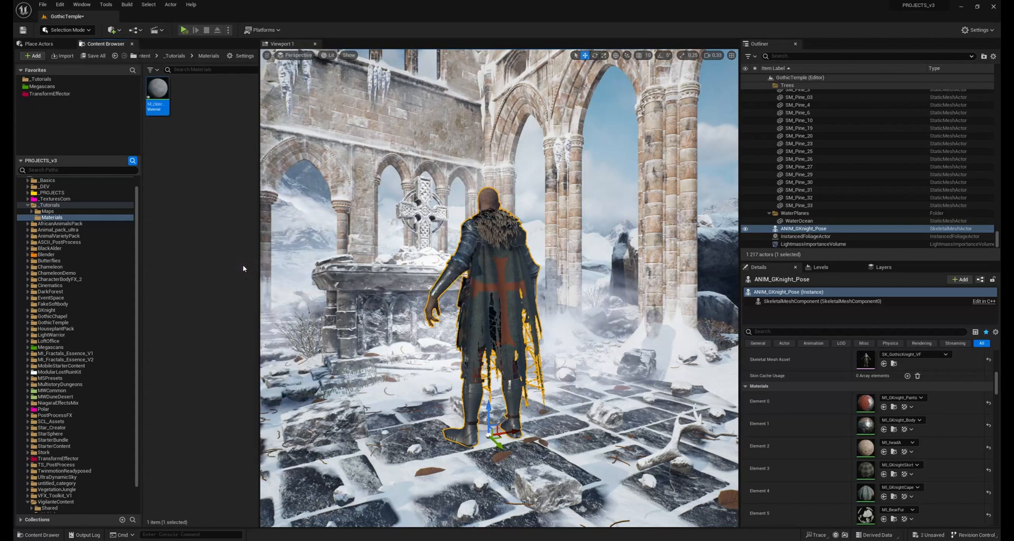
Open M_clearTut from the Tutorials Materials folder in the material editor.
{"action": "double_click", "coordinate": [157, 90]}
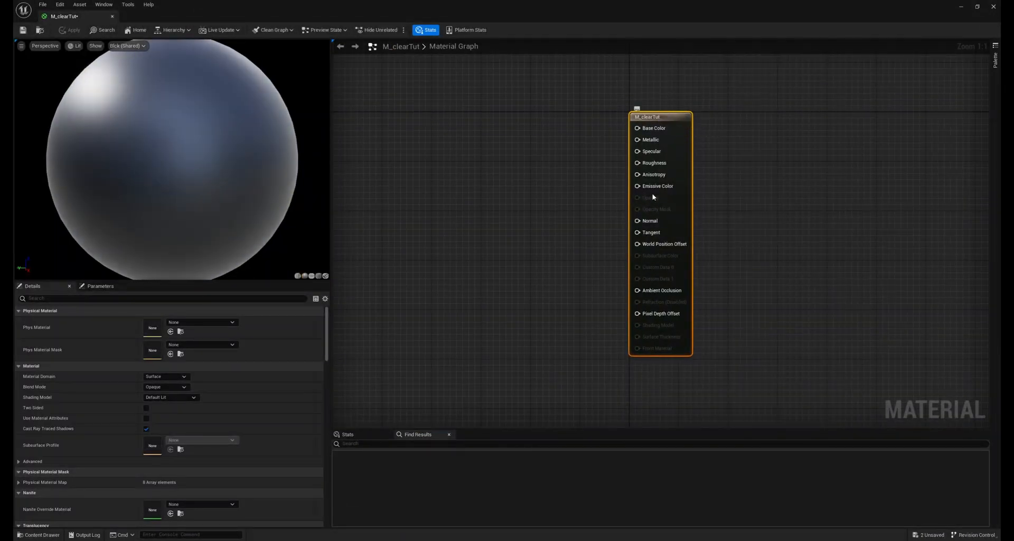
Switch to Masked blending, wire scalar parameter Opacity Mask (0) into Opacity Mask, and apply.
{"action": "left_click", "coordinate": [184, 386]}
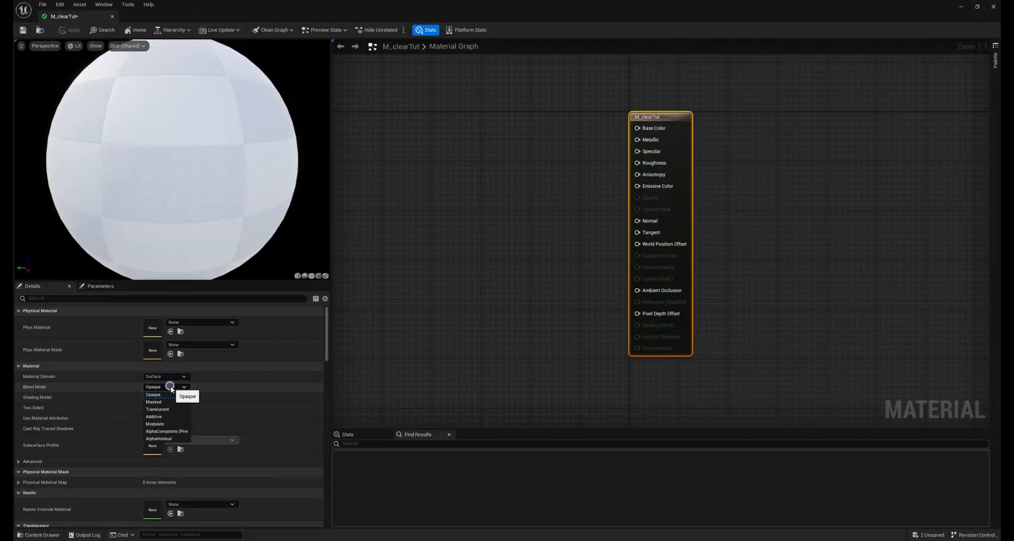
{"action": "left_click", "coordinate": [153, 402]}
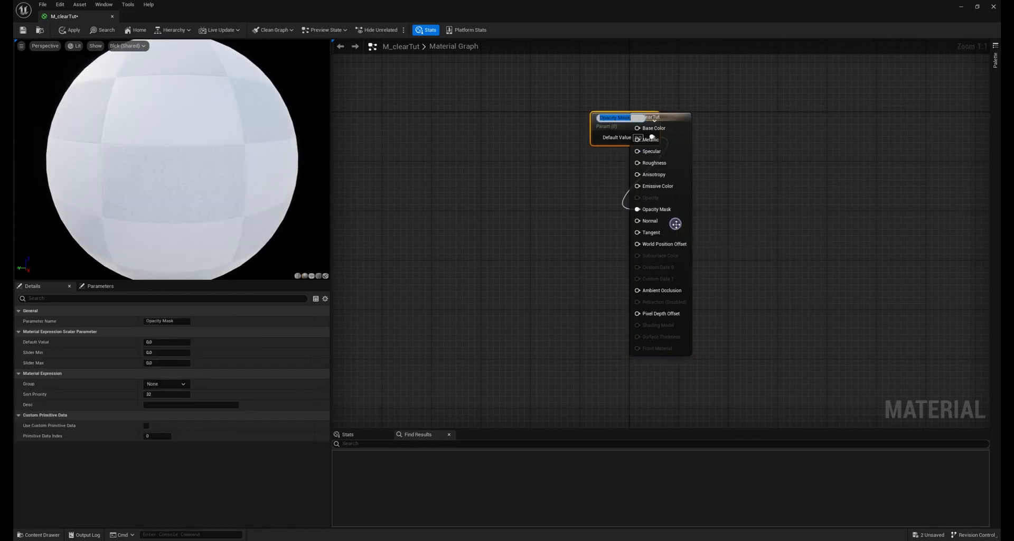
{"action": "left_click", "coordinate": [660, 118]}
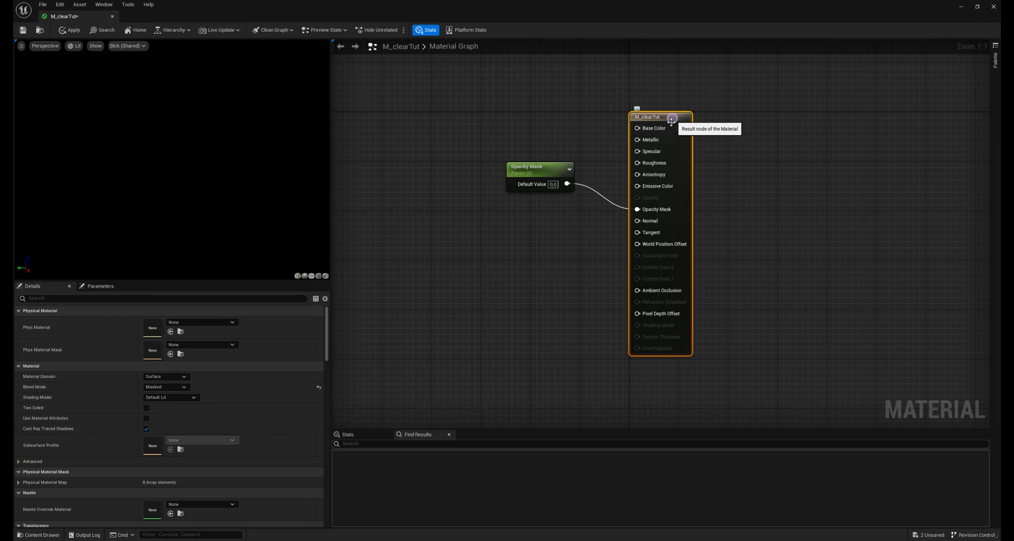
{"action": "left_click", "coordinate": [146, 428]}
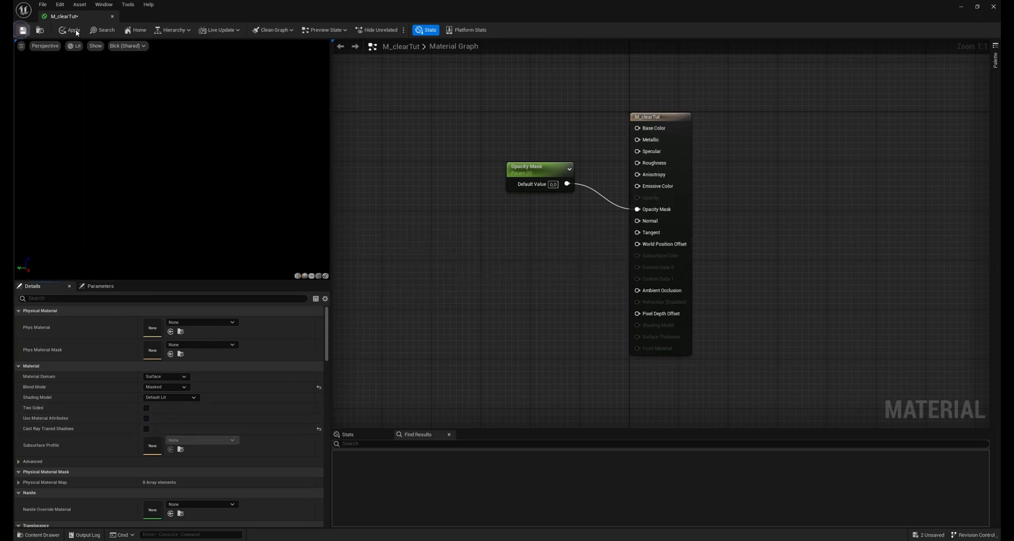
{"action": "left_click", "coordinate": [72, 31]}
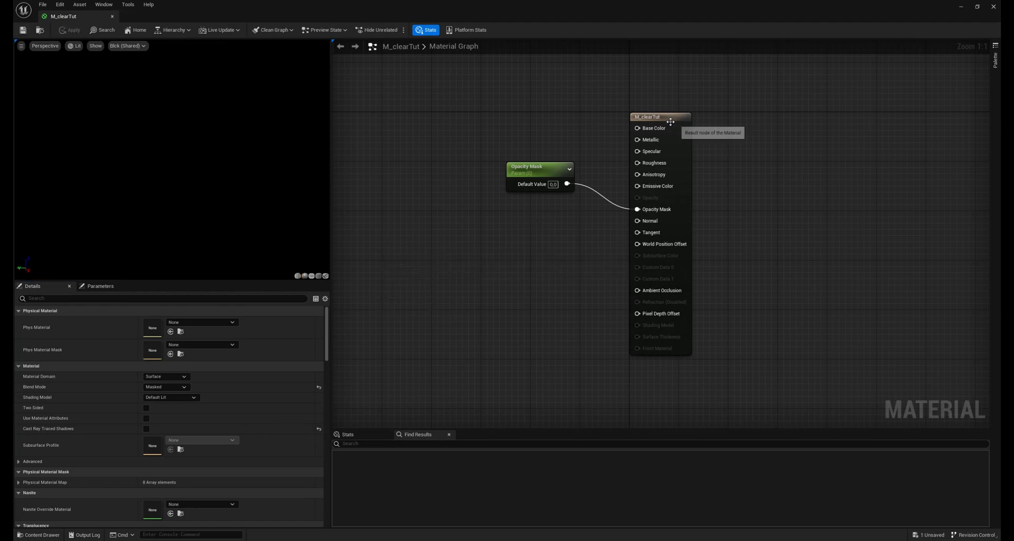
Switch to Translucent blending and wire the Opacity Mask parameter into Opacity.
{"action": "left_click", "coordinate": [660, 117]}
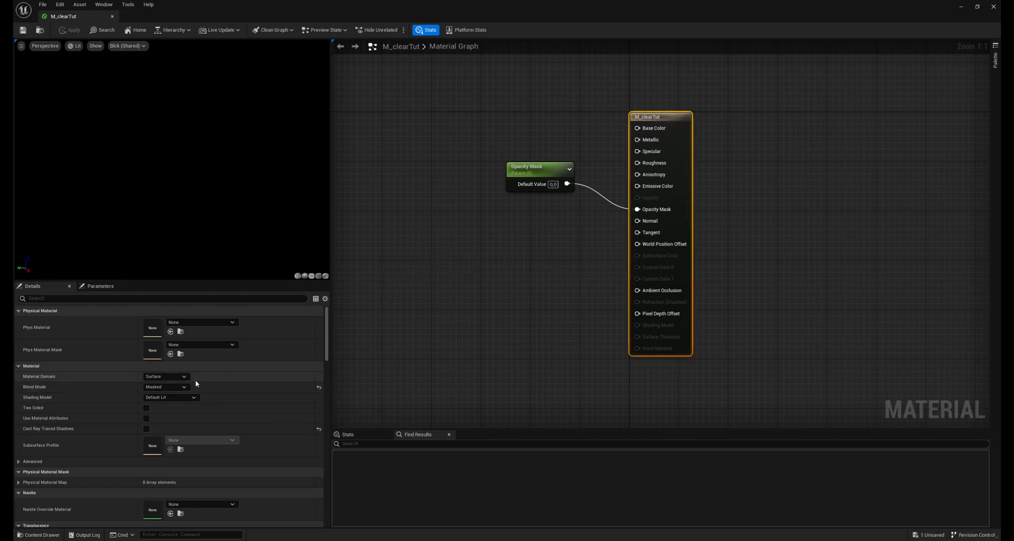
{"action": "left_click", "coordinate": [166, 387]}
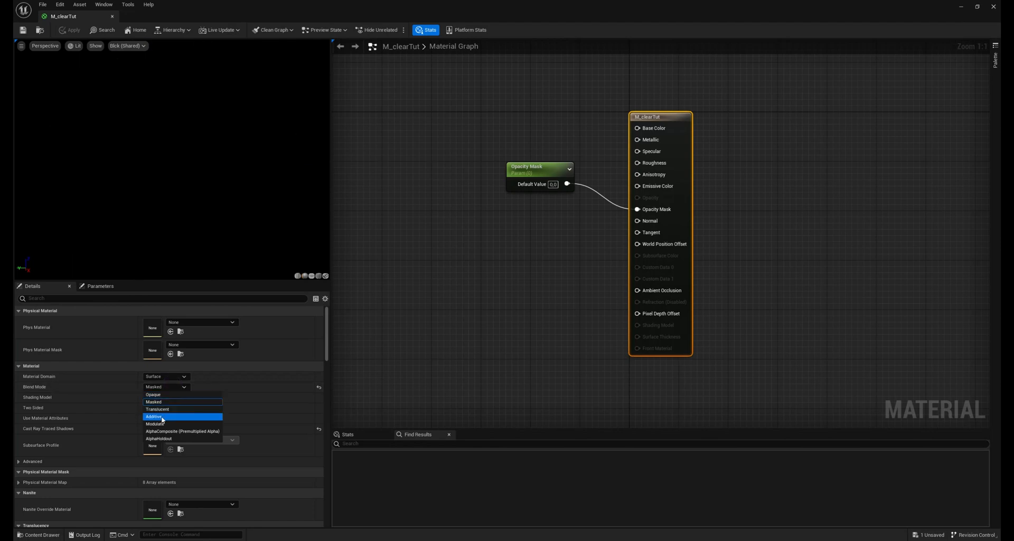
{"action": "left_click", "coordinate": [157, 409]}
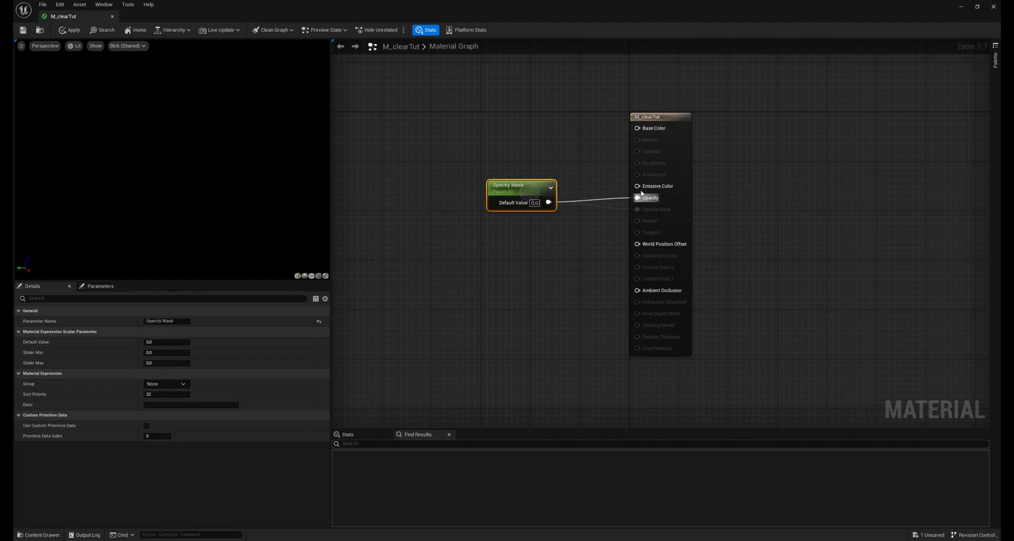
{"action": "left_click", "coordinate": [653, 117]}
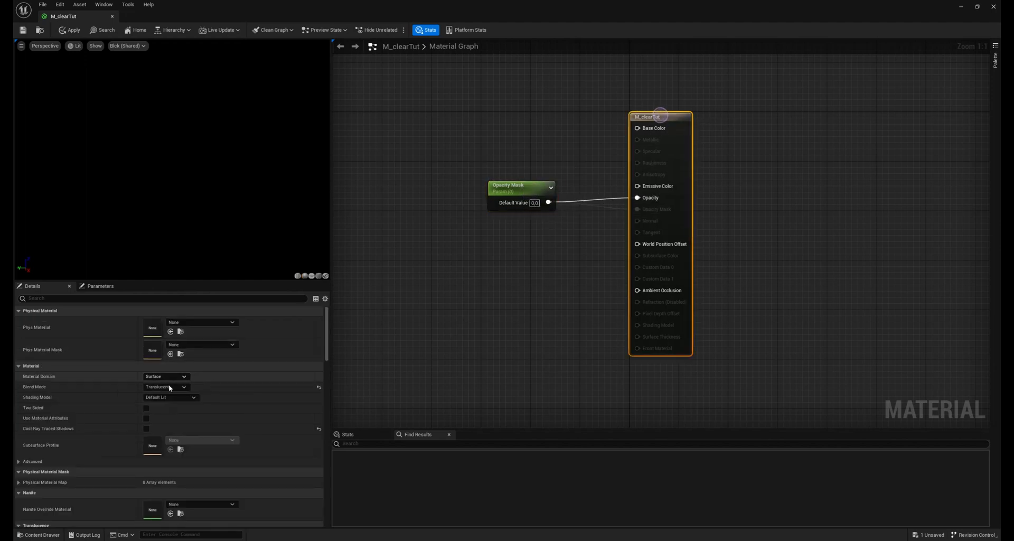
{"action": "left_click", "coordinate": [166, 387]}
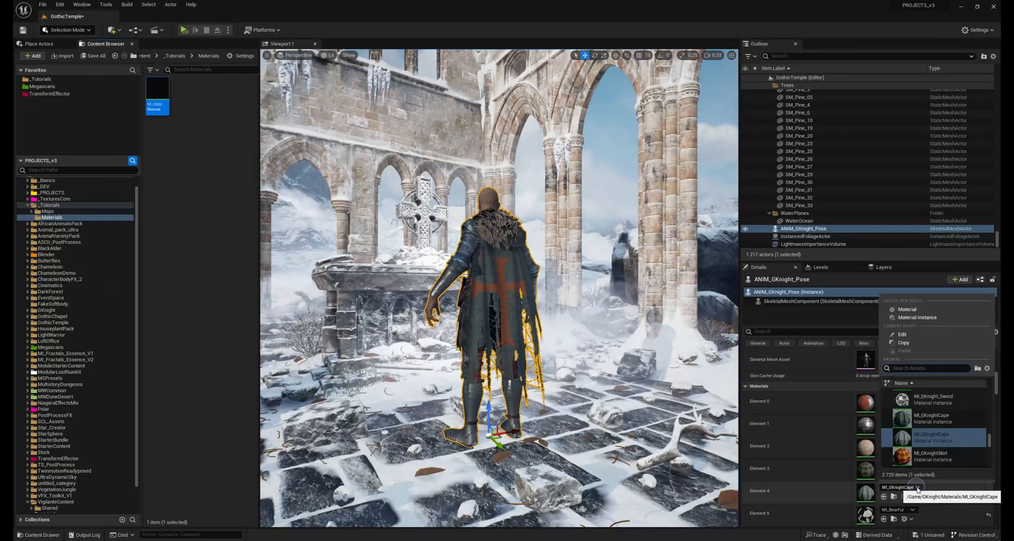
Filter the knight's Element 4 material picker with the search 'm_clea'.
{"action": "type", "text": "m_clea"}
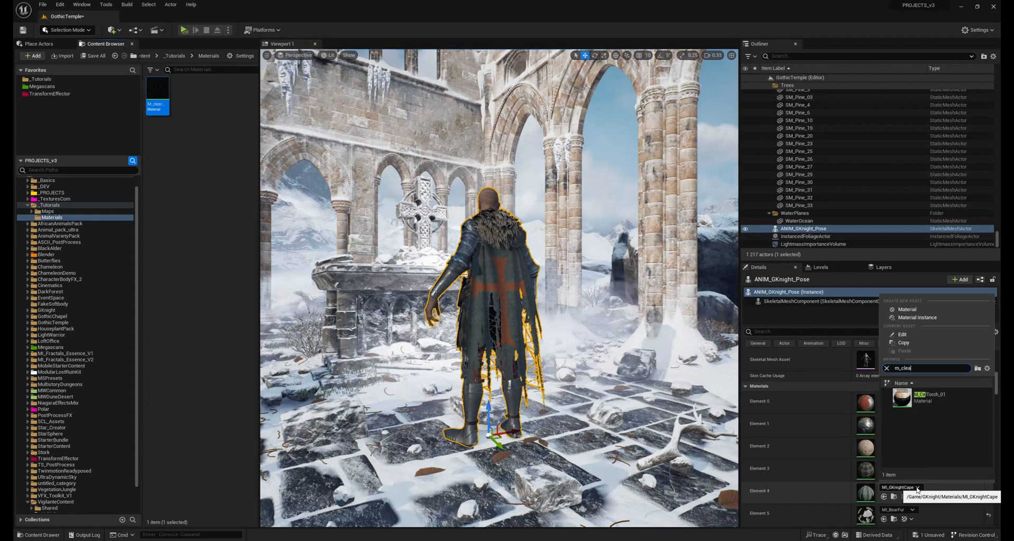